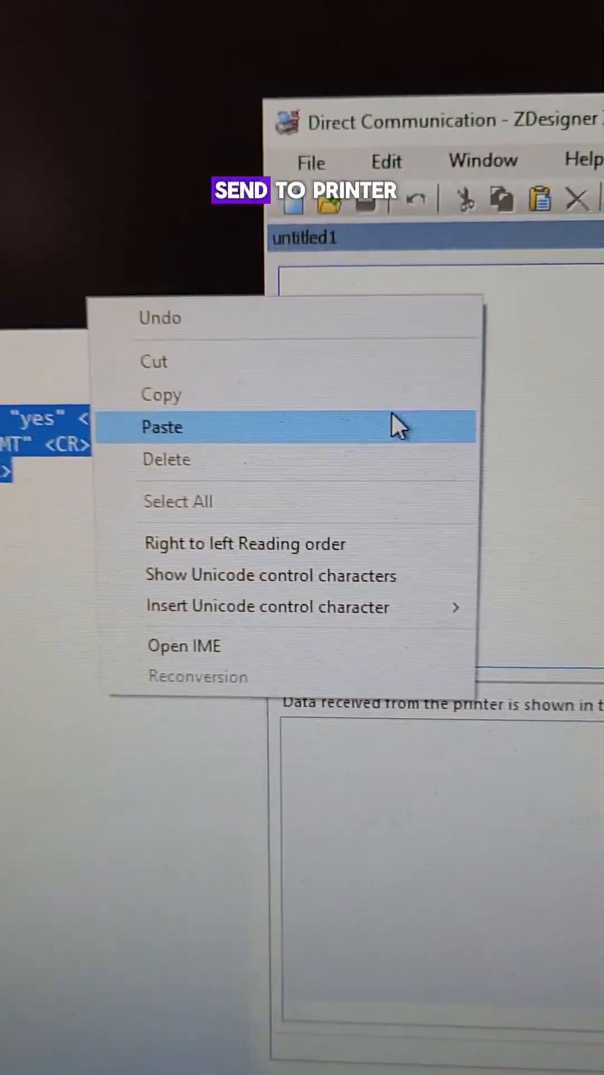
- Paste the copied printer commands into the untitled1 command area via the context menu
click(162, 427)
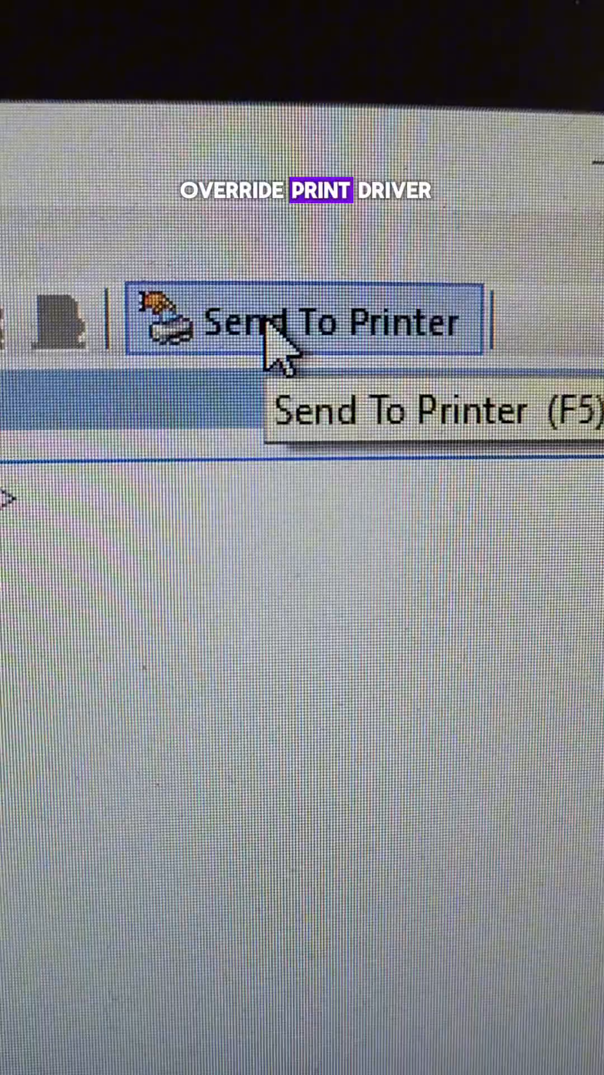
- Send the pasted commands to the ZDesigner printer
click(289, 327)
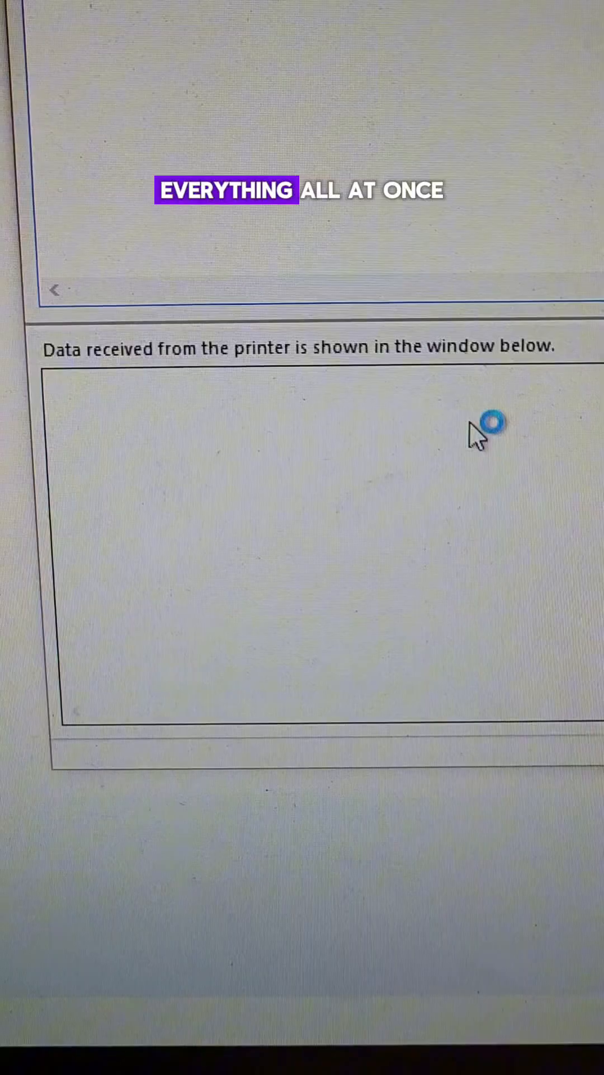